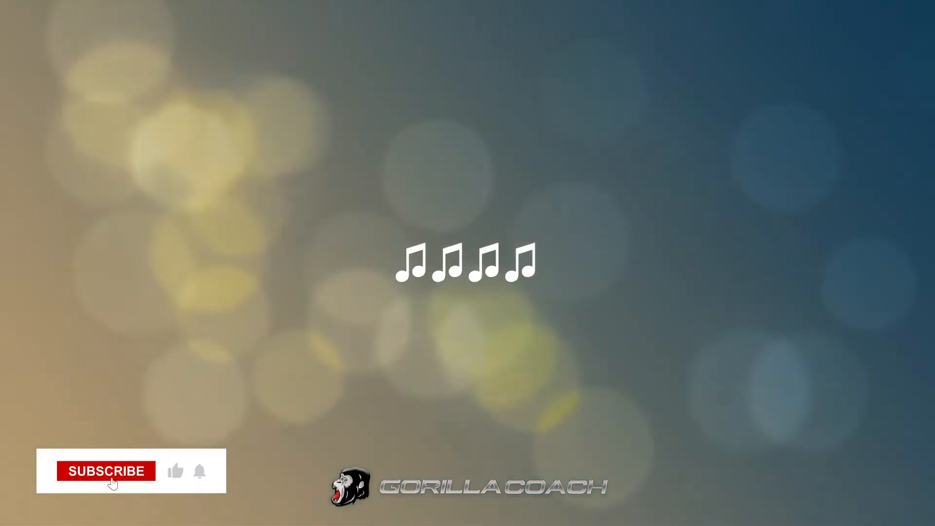
left_click(98, 470)
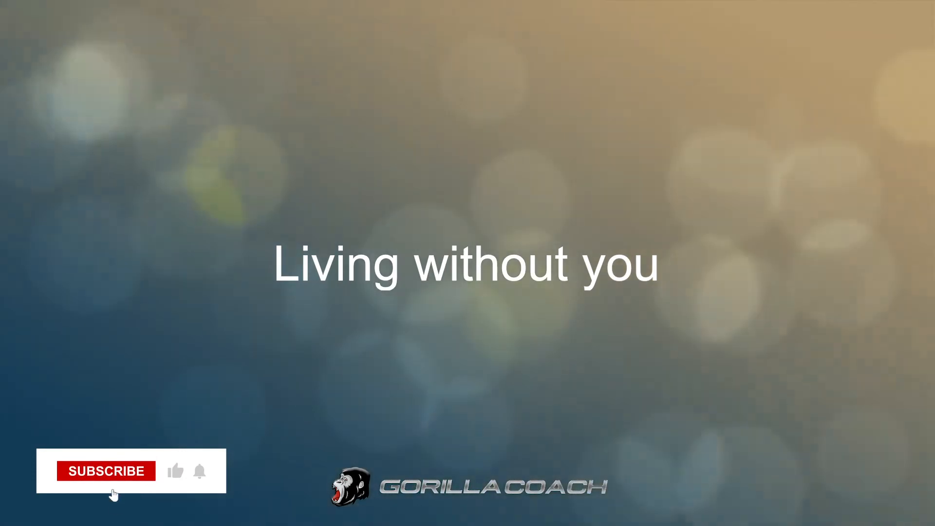
left_click(105, 471)
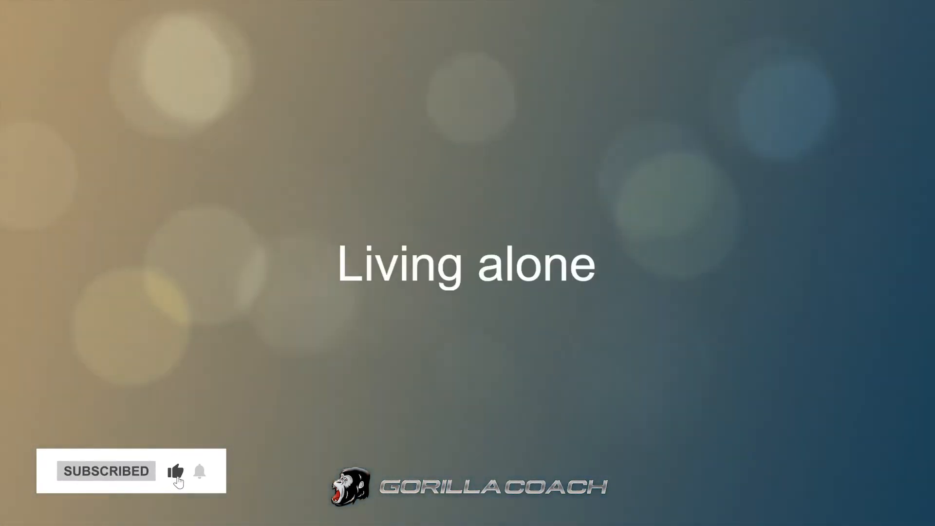